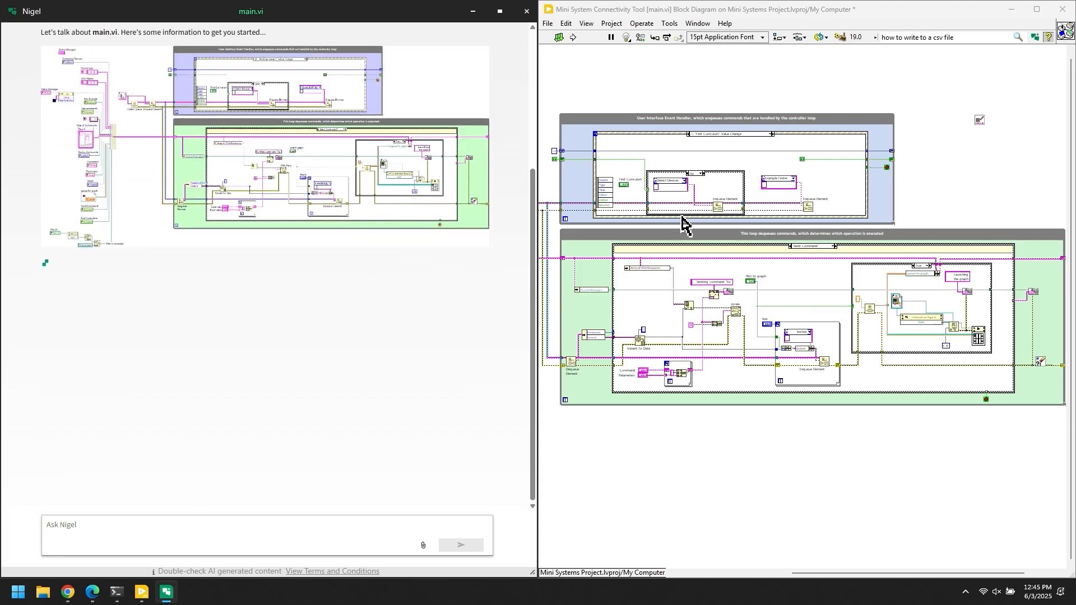
mouse_move(293, 293)
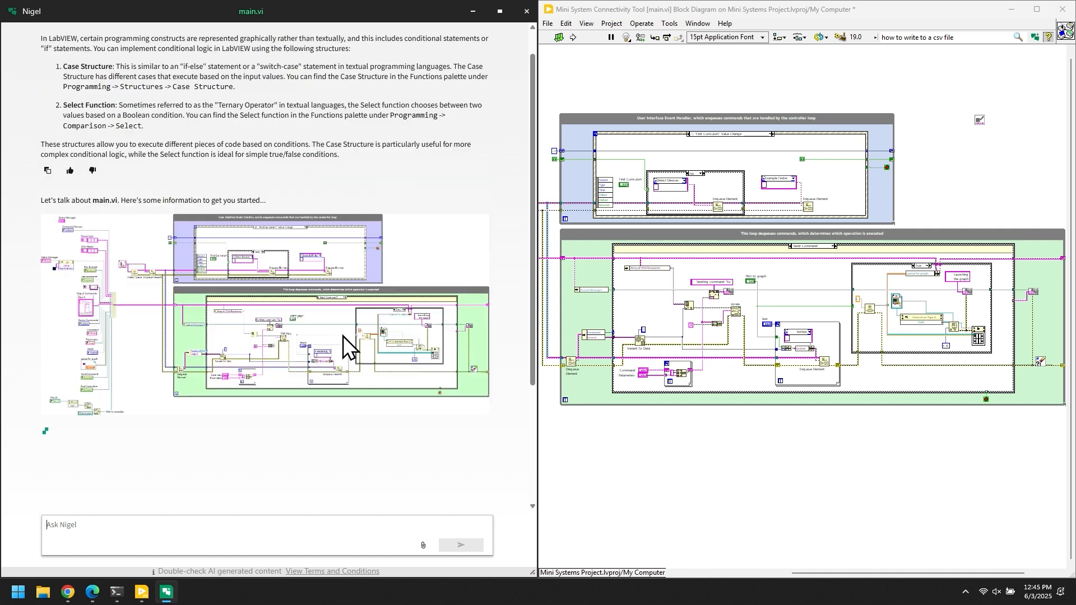
scroll(down, 3)
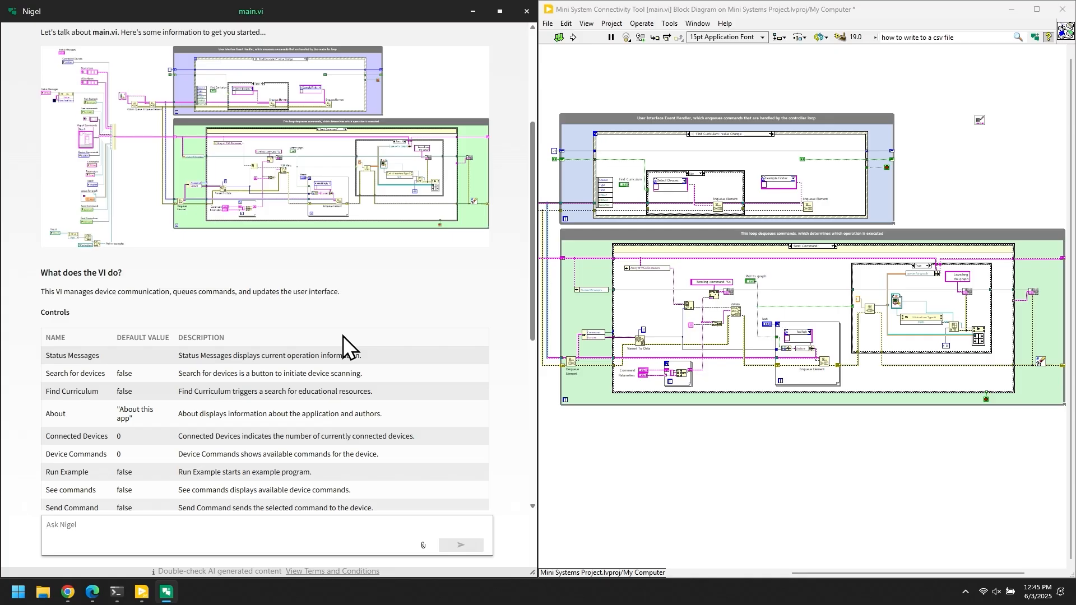
scroll(down, 3)
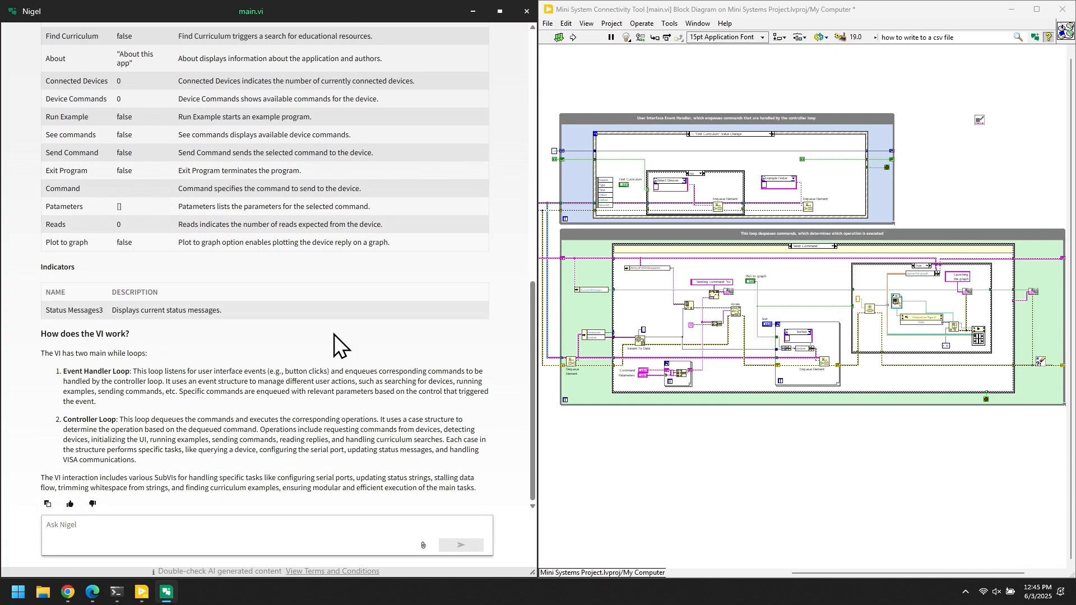